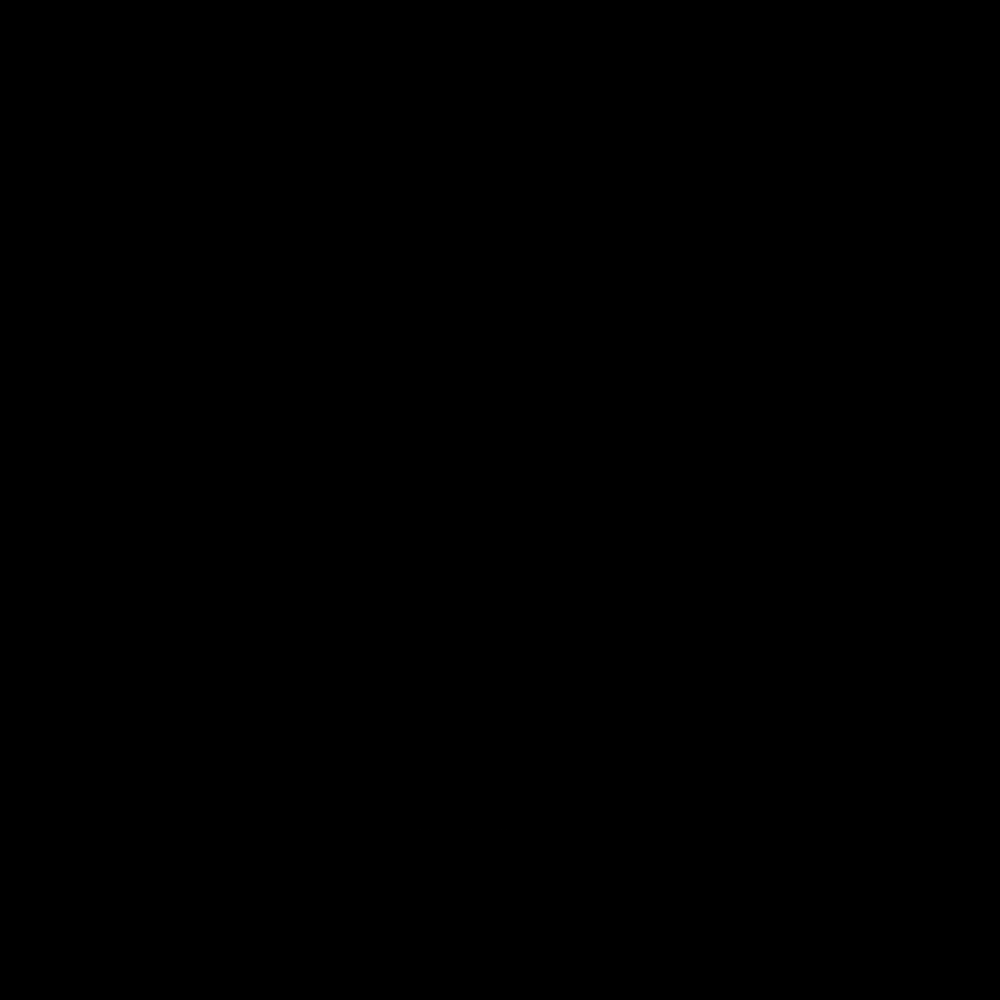
type("kkkkk")
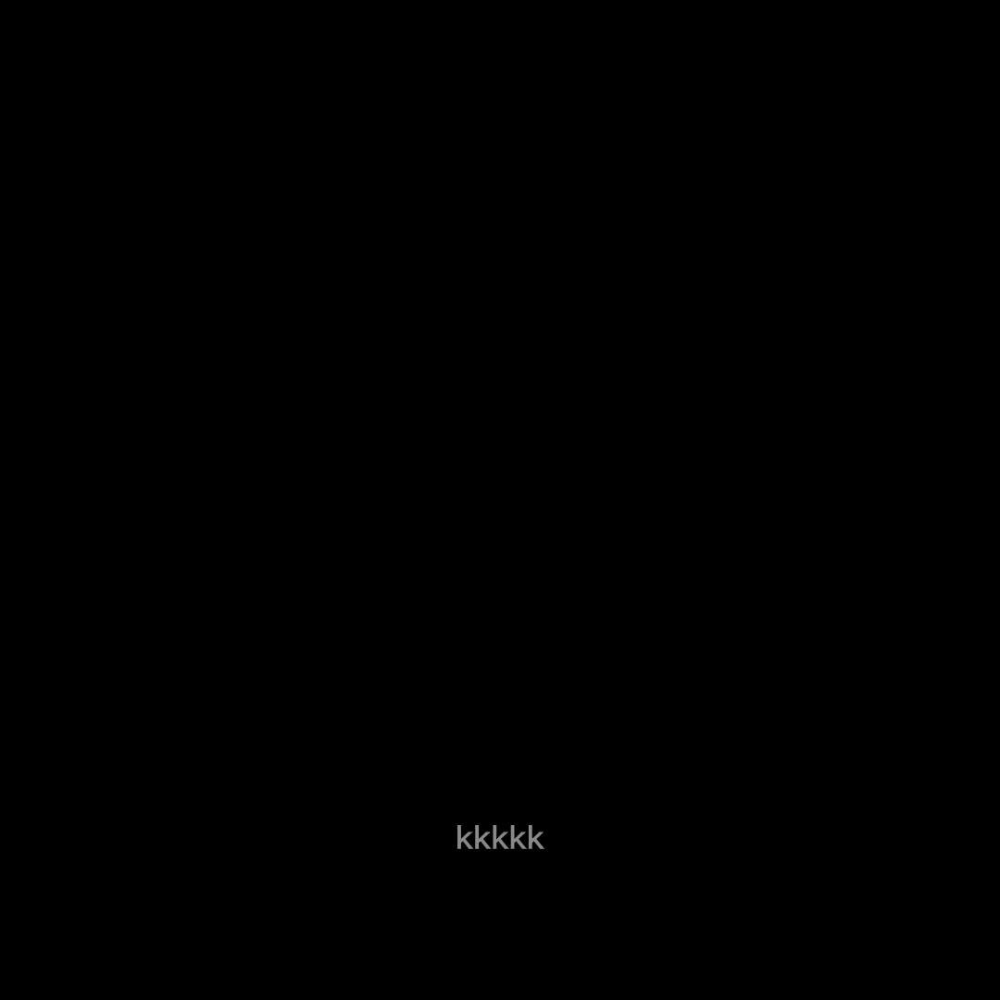